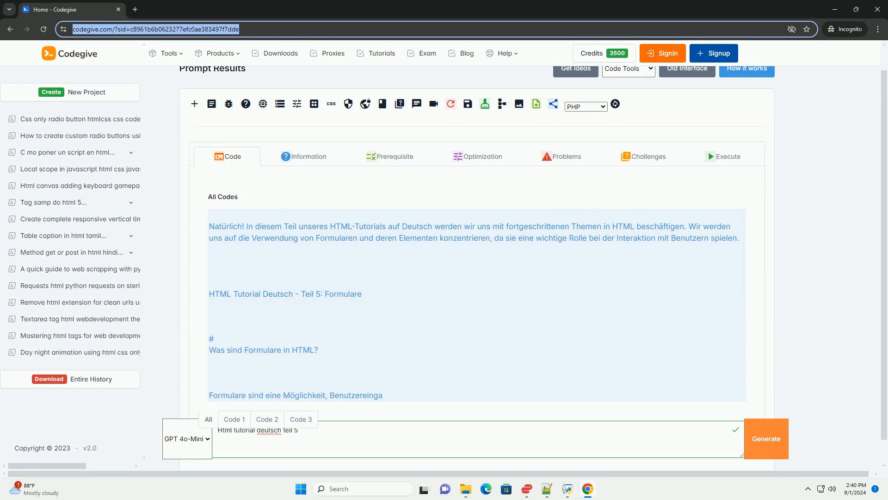
pyautogui.scroll(-3)
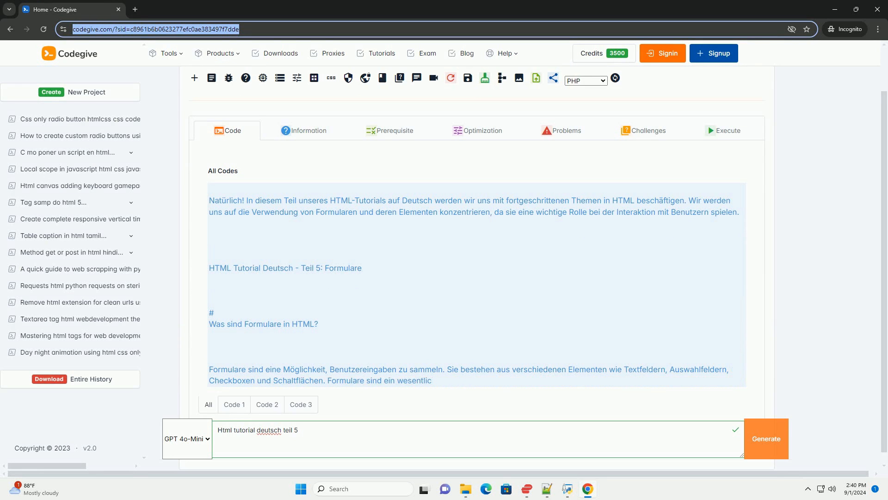
pyautogui.scroll(-3)
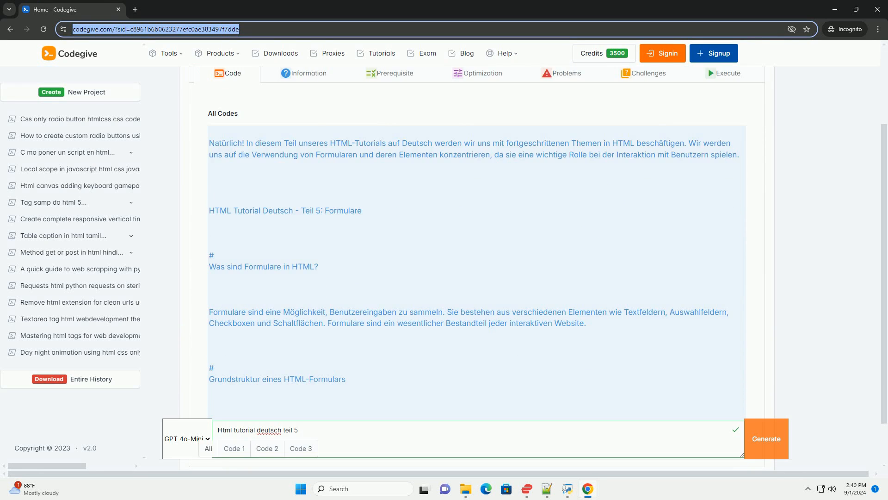
pyautogui.scroll(-3)
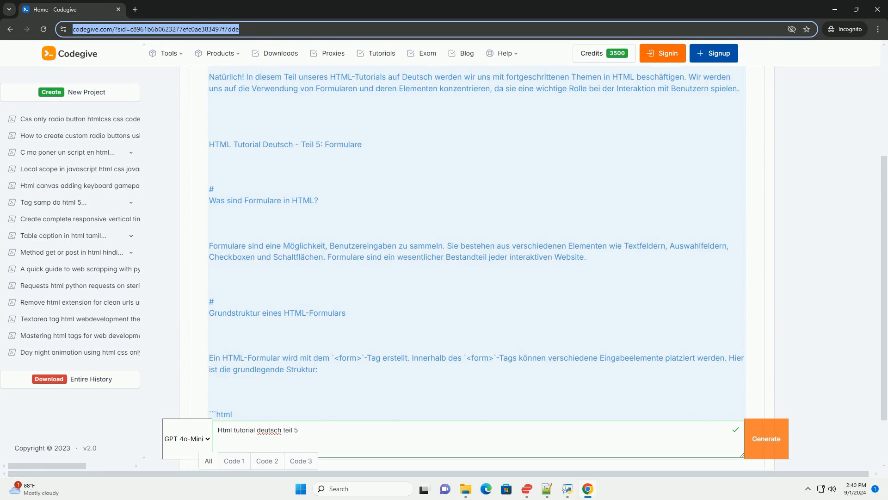
pyautogui.scroll(-3)
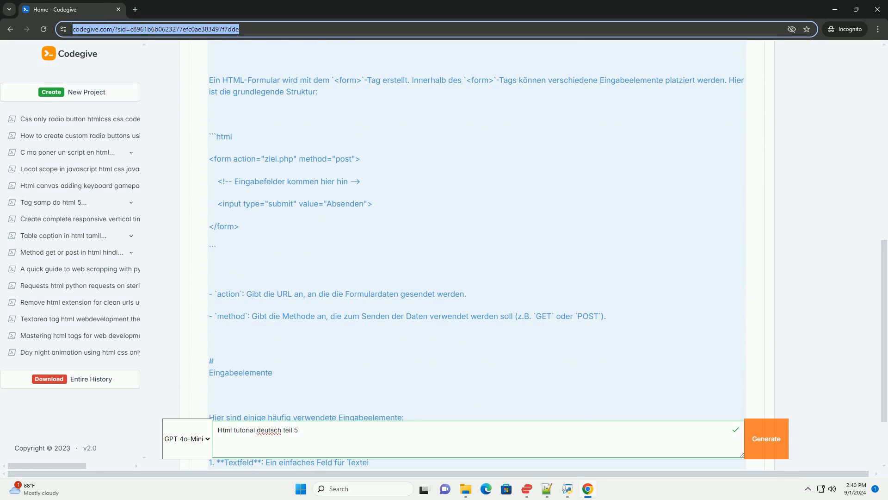
pyautogui.scroll(-3)
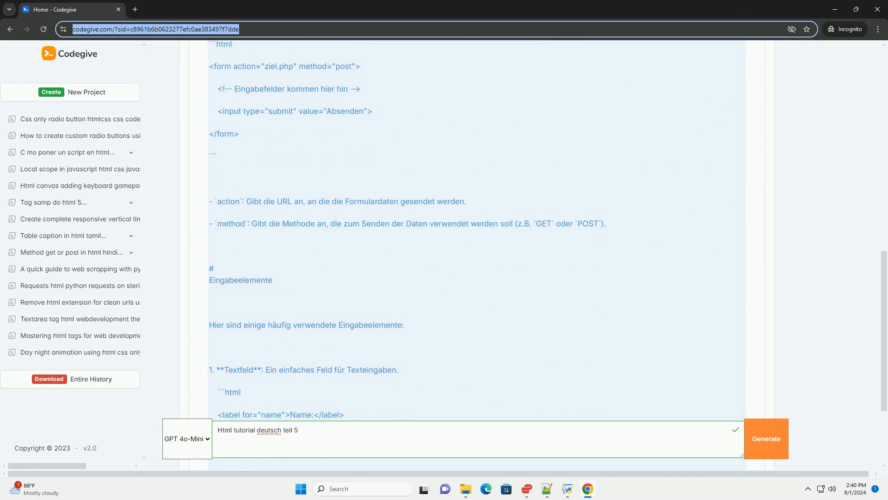
pyautogui.scroll(-3)
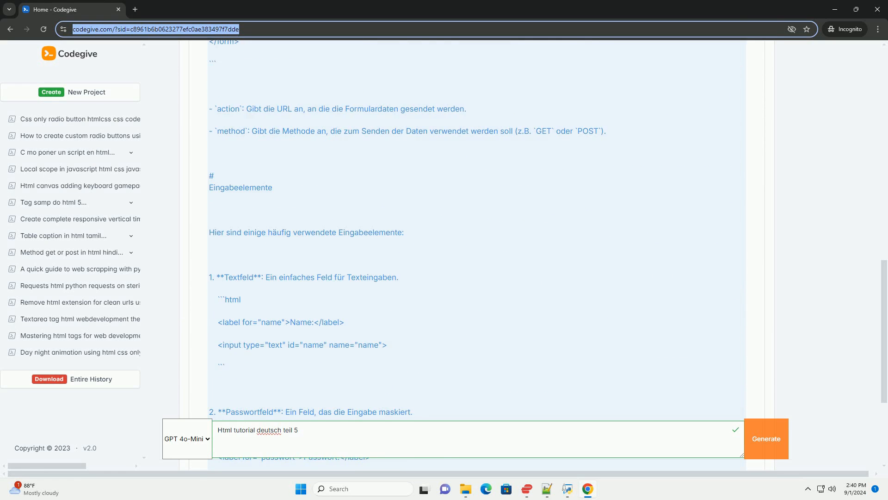
pyautogui.scroll(-3)
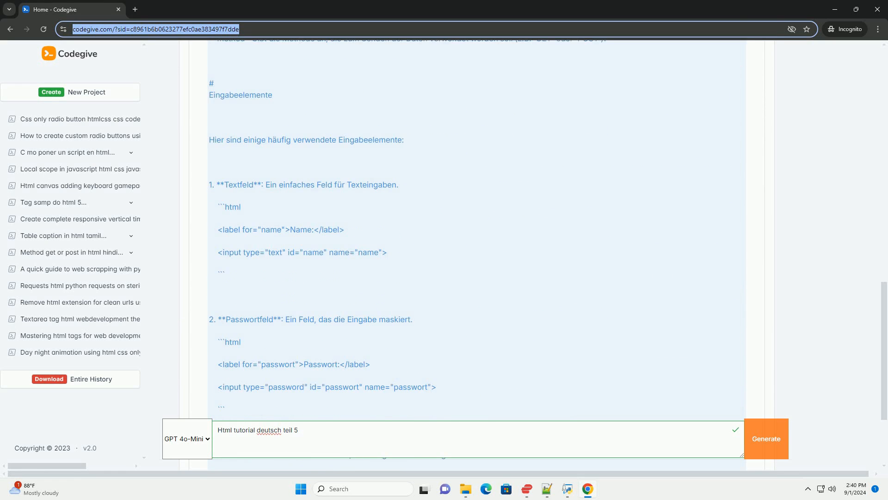
pyautogui.scroll(-3)
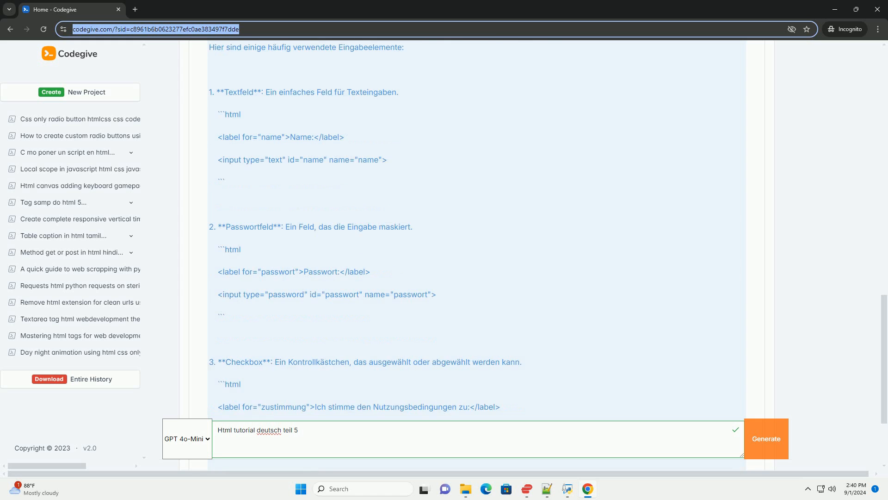
pyautogui.scroll(-3)
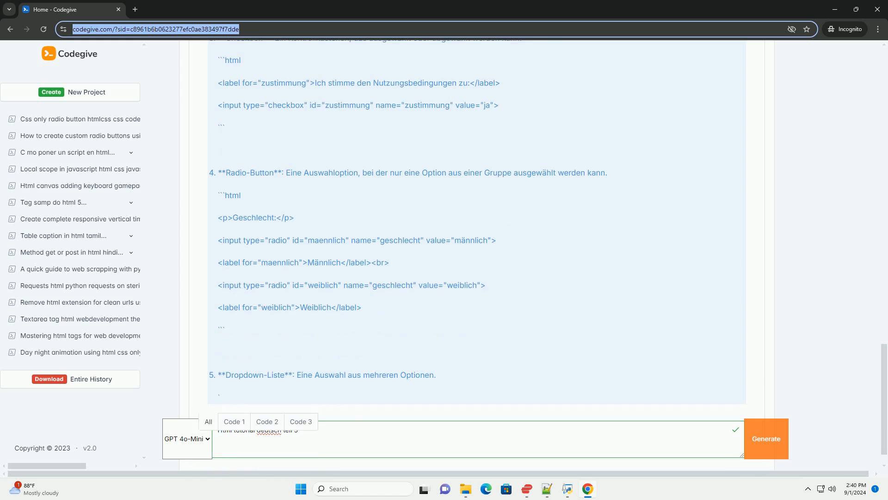
pyautogui.scroll(-3)
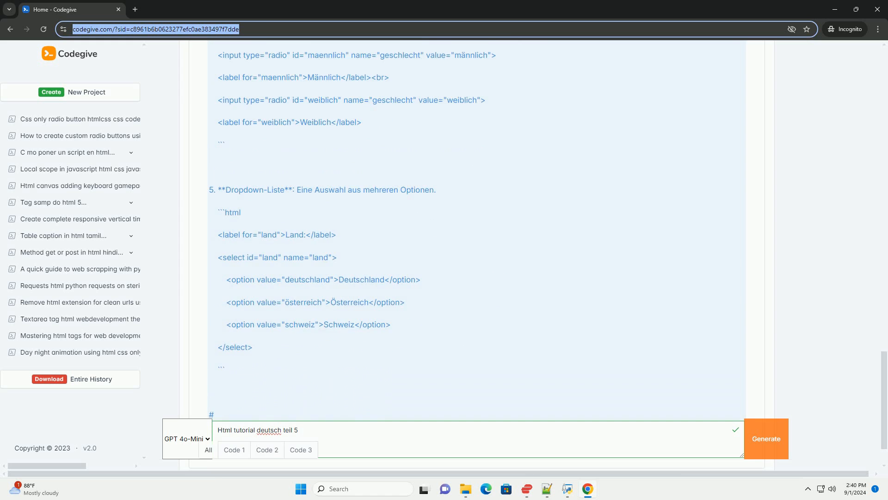
pyautogui.scroll(-3)
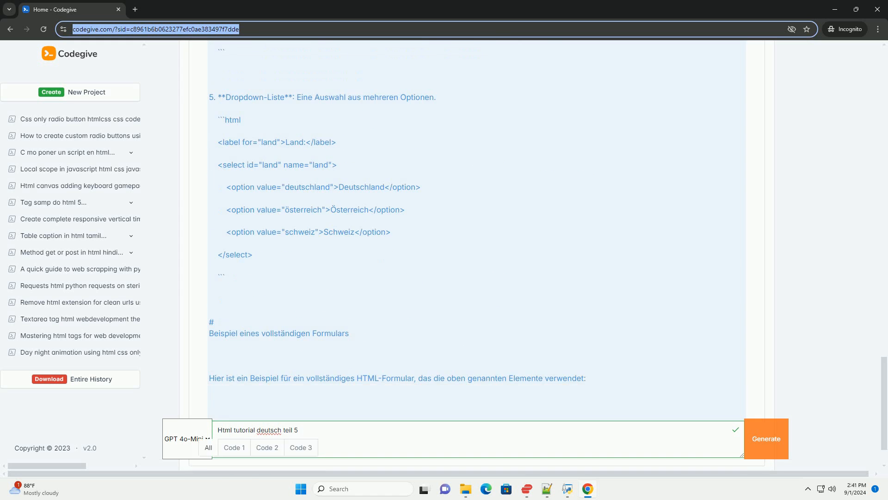
pyautogui.scroll(-3)
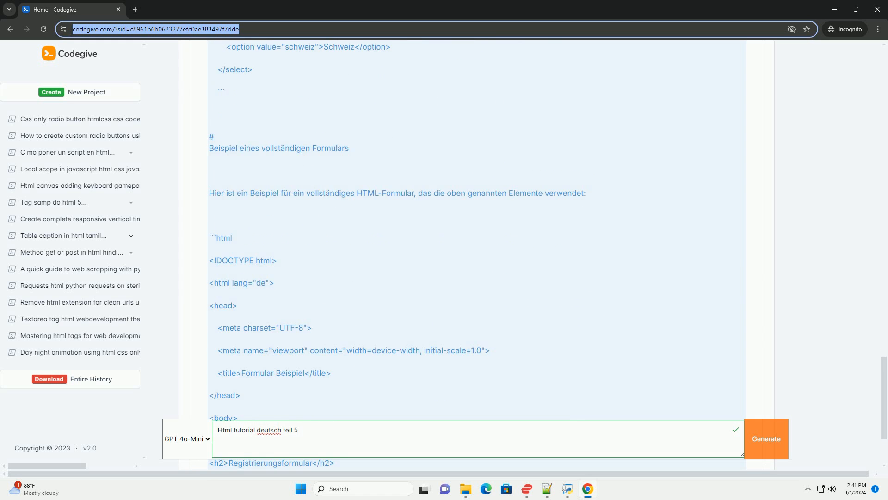
pyautogui.scroll(-3)
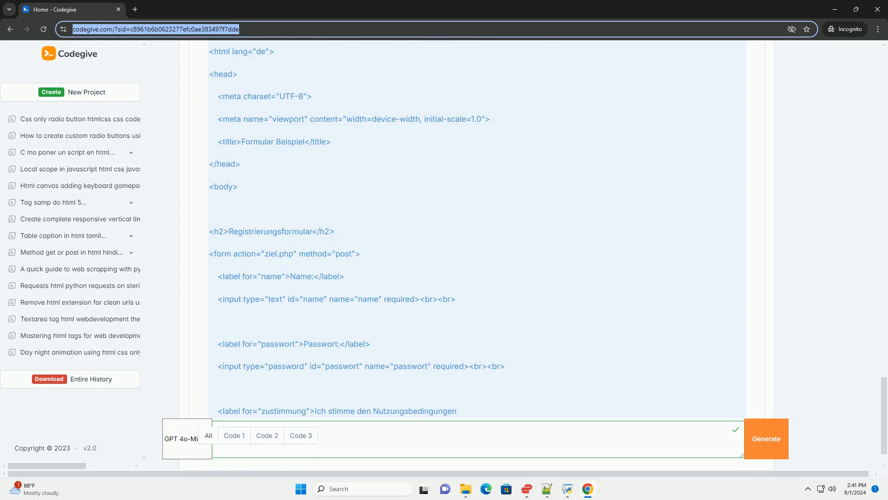
pyautogui.write('Html tutorial deutsch teil 5')
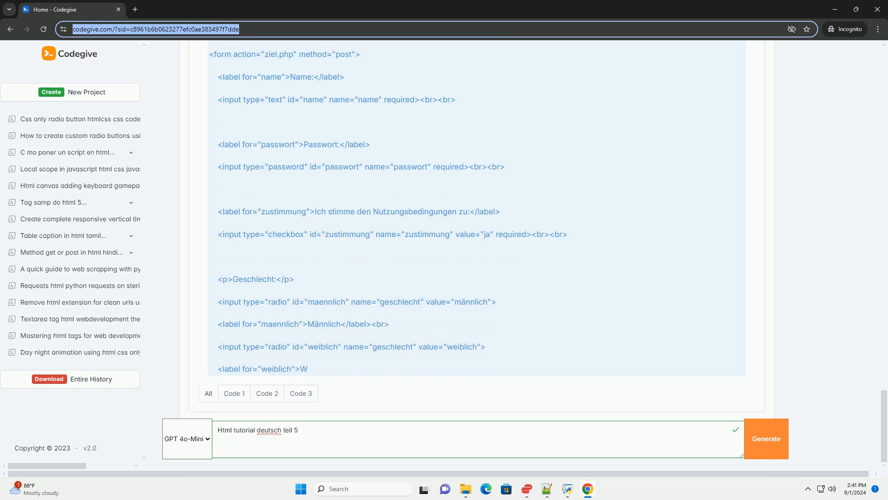
pyautogui.scroll(-3)
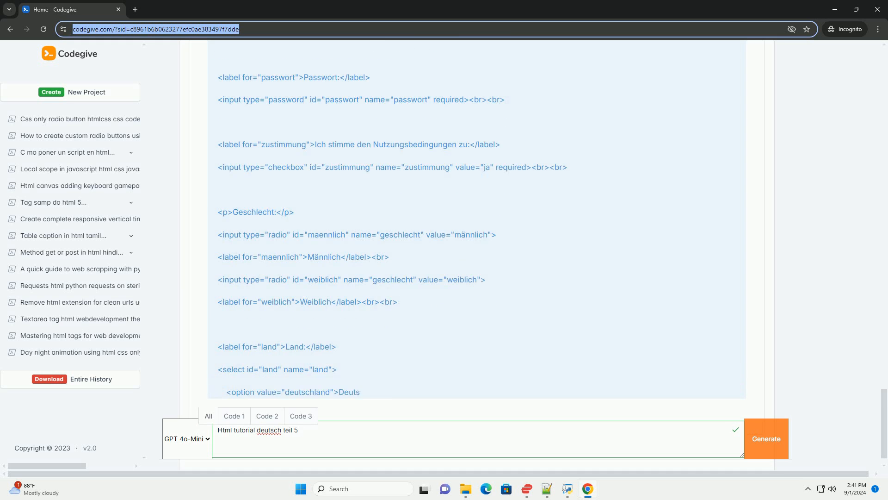
pyautogui.scroll(-3)
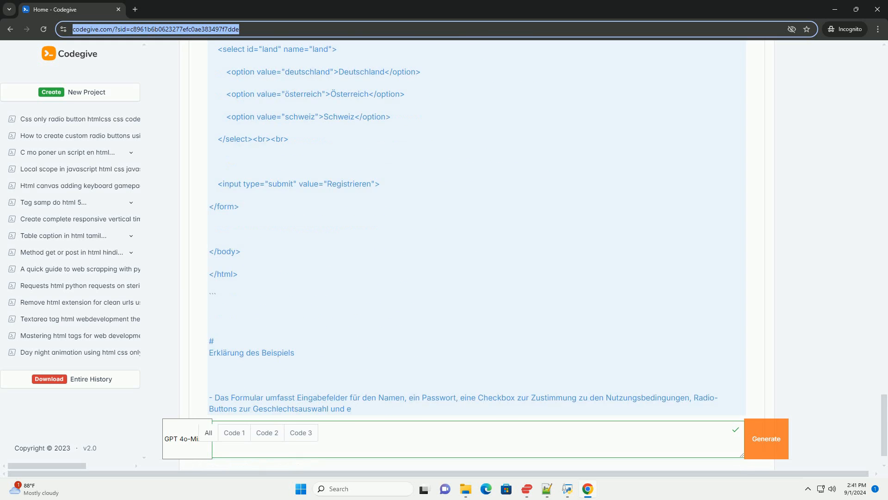
pyautogui.write('Html tutorial deutsch teil 5')
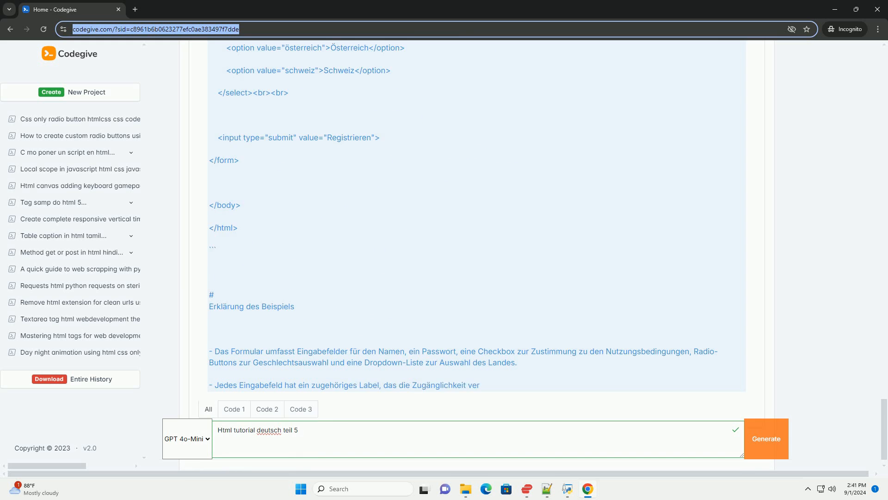
pyautogui.scroll(-3)
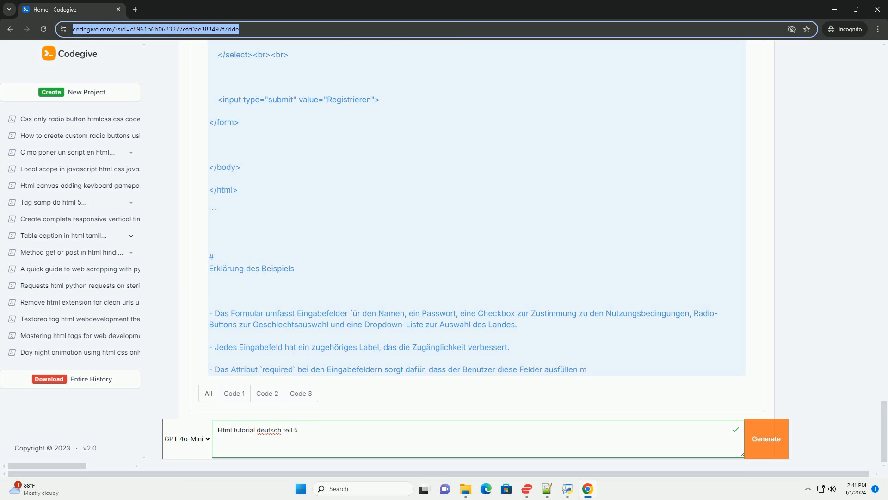
pyautogui.scroll(-3)
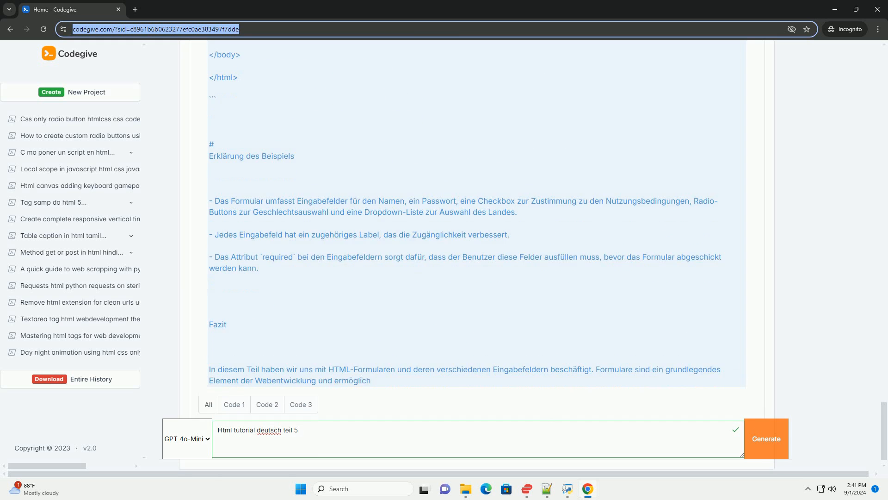
pyautogui.scroll(-3)
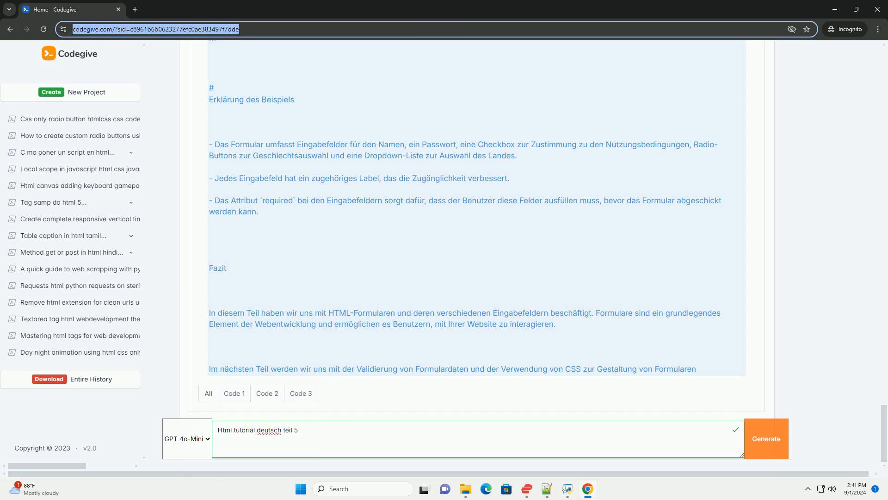